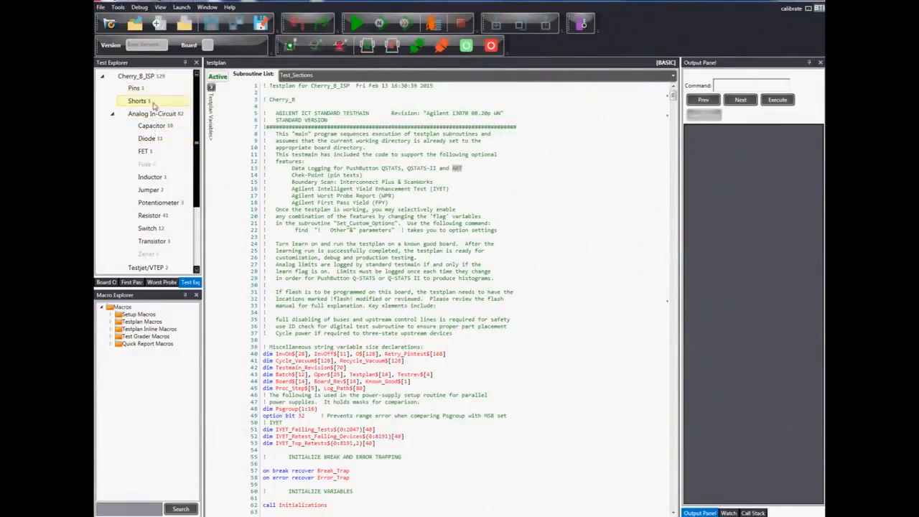
# Open the Cherry_B_ISP Shorts test list with its node pairs and thresholds.
pyautogui.click(138, 101)
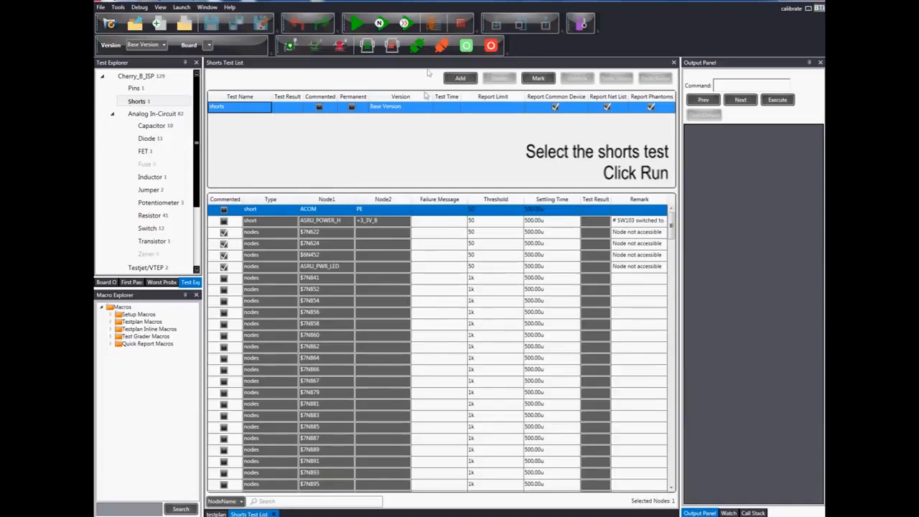
# Run the shorts test, which fails with a short between FAULT_TP6 and FAULT_TP7.
pyautogui.click(392, 45)
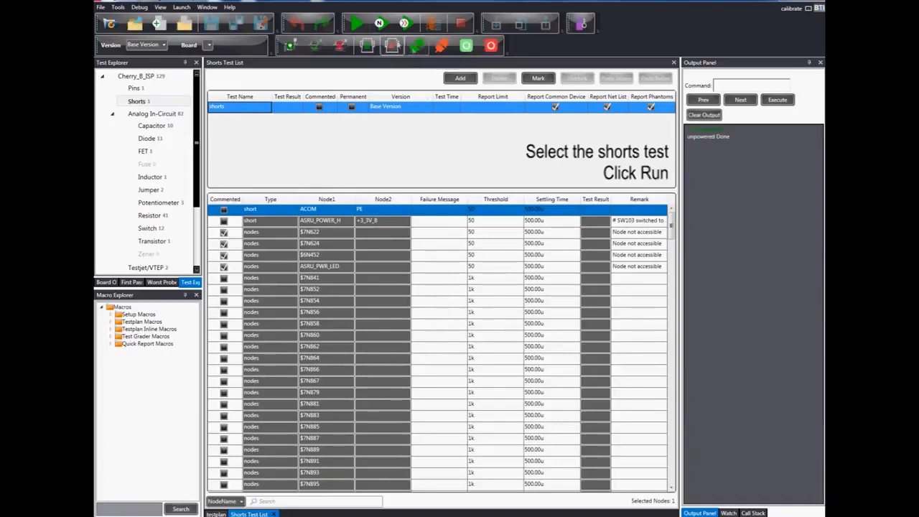
pyautogui.click(356, 23)
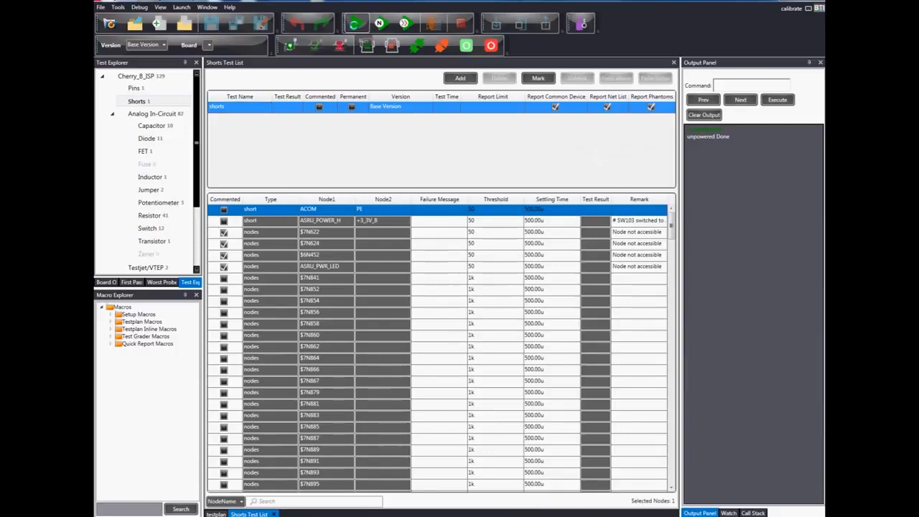
pyautogui.click(357, 23)
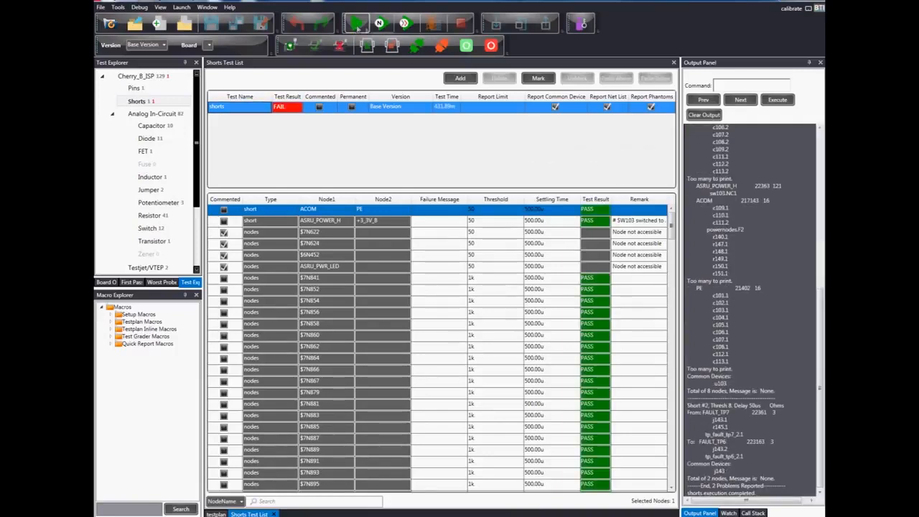
pyautogui.click(355, 23)
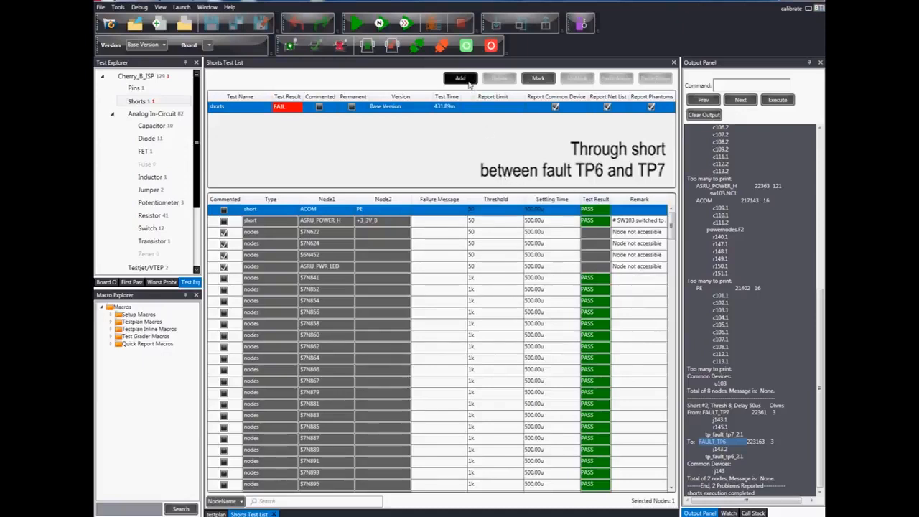
# Add a short entry with Node1 FAULT_TP7 and Node2 FAULT_TP6.
pyautogui.click(460, 78)
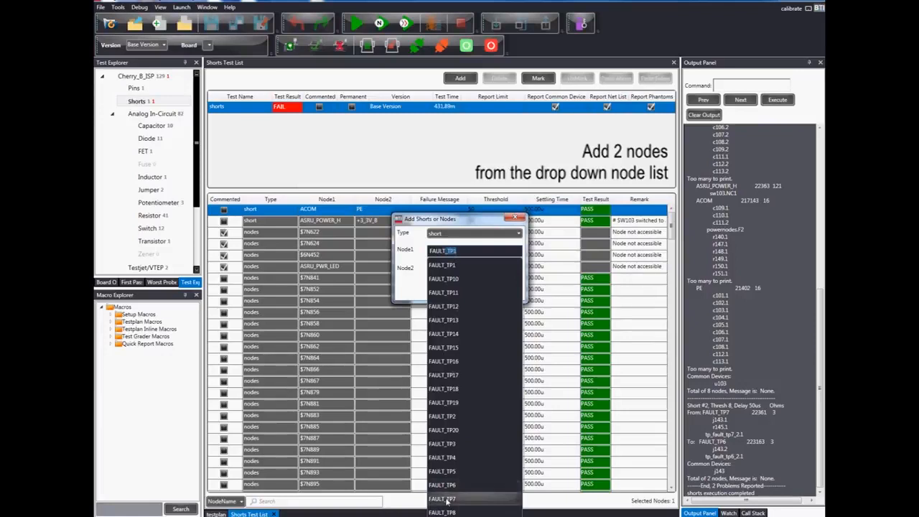
pyautogui.click(442, 251)
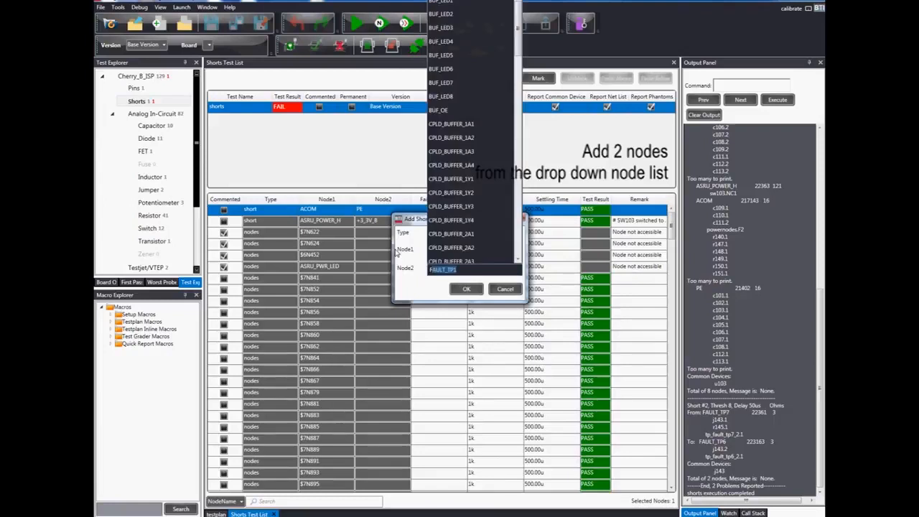
pyautogui.scroll(-3)
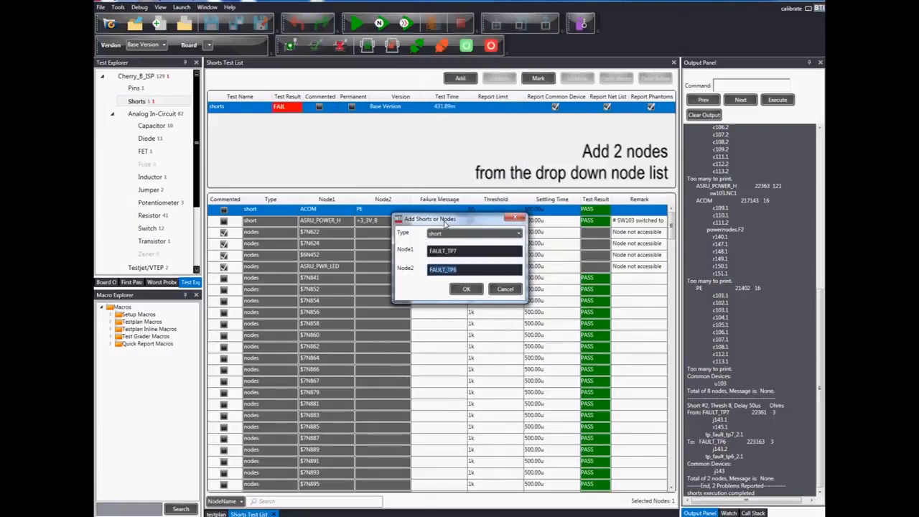
pyautogui.click(466, 289)
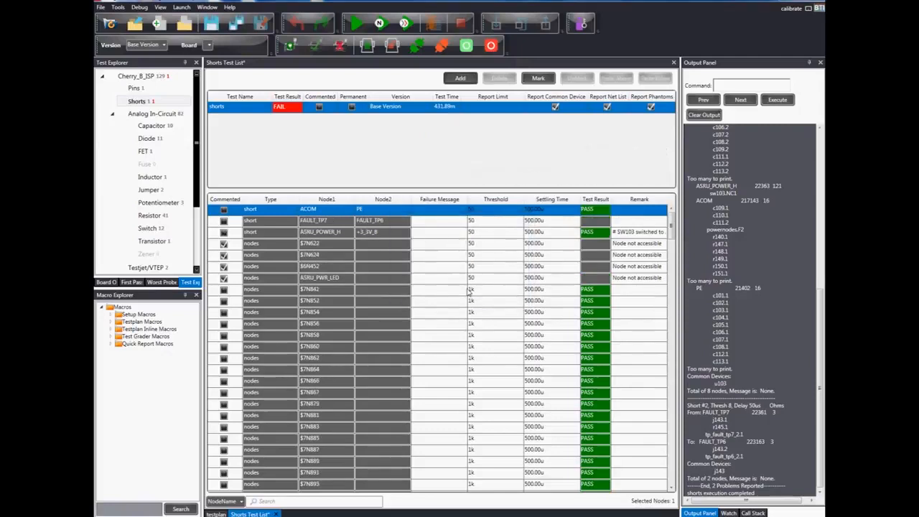
pyautogui.moveTo(400, 224)
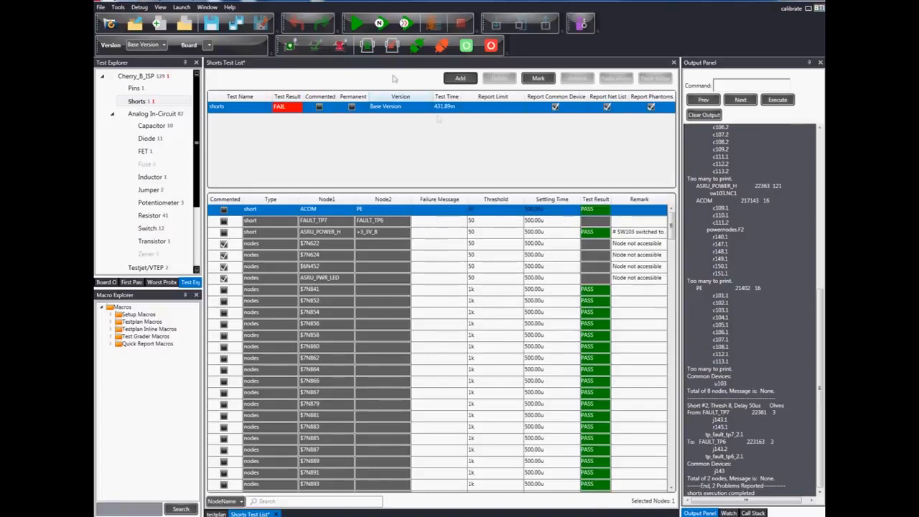
pyautogui.moveTo(357, 23)
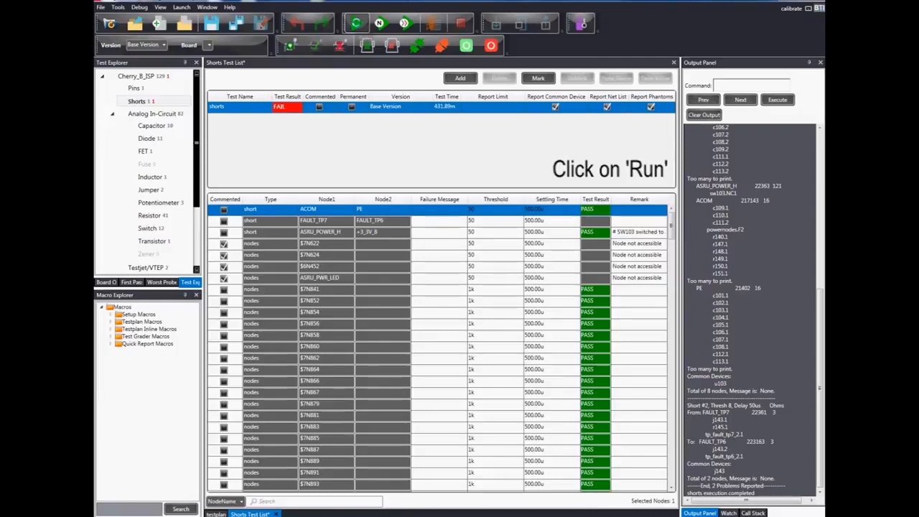
# Rerun the shorts test, now reporting one problem with $8N210 failing.
pyautogui.click(357, 23)
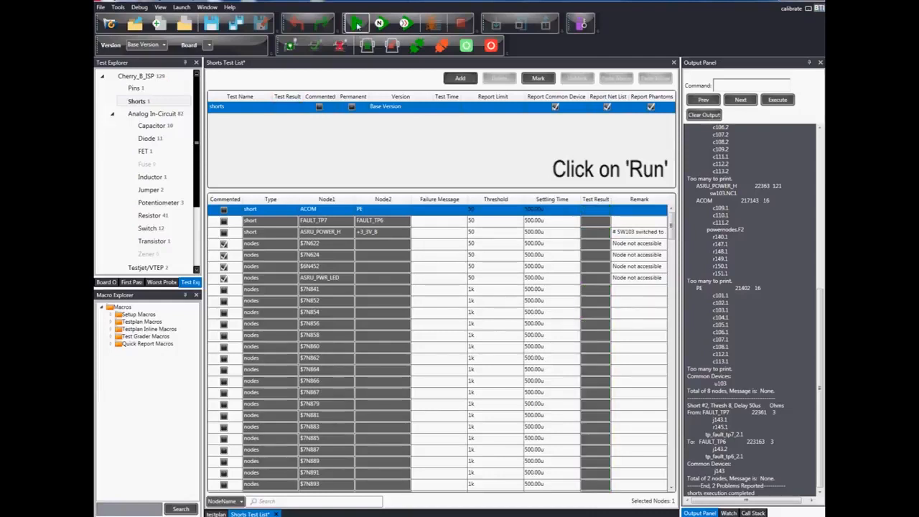
pyautogui.click(357, 23)
pyautogui.write('$8N')
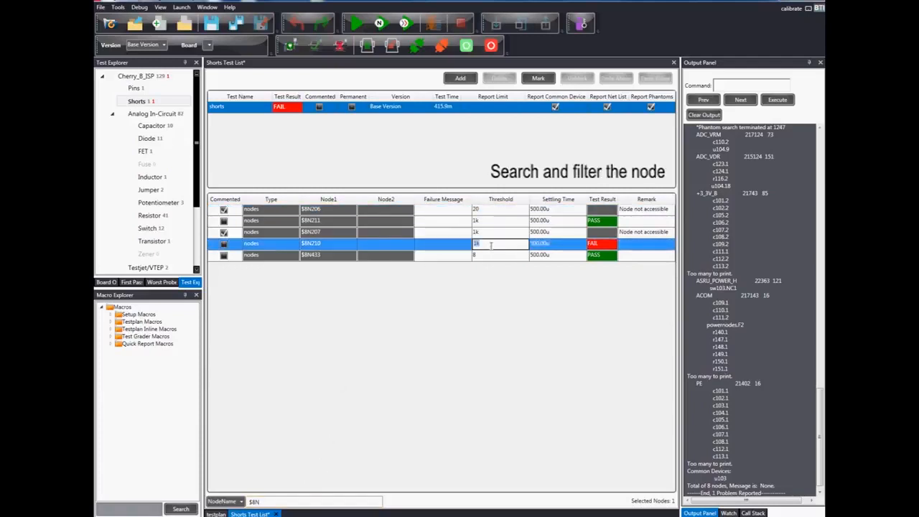
# Change the Threshold cell of node $8N210 to 16.
pyautogui.click(488, 243)
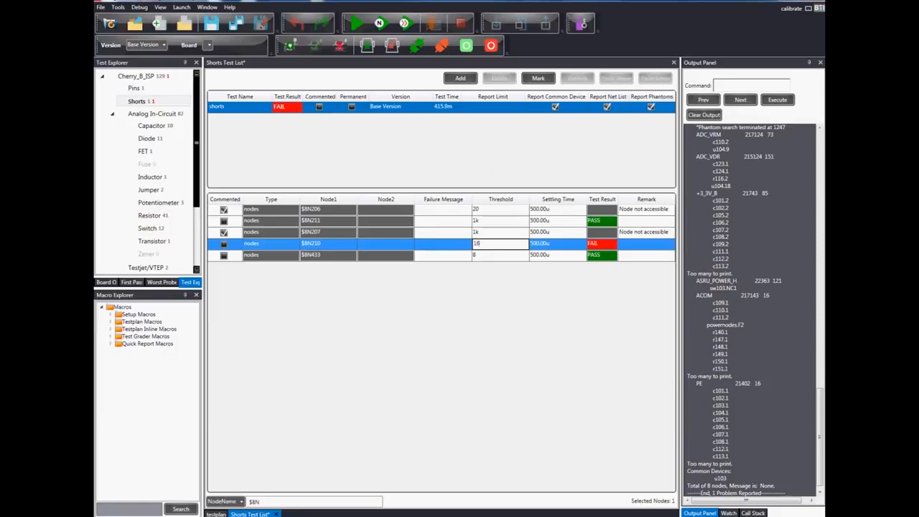
pyautogui.click(491, 242)
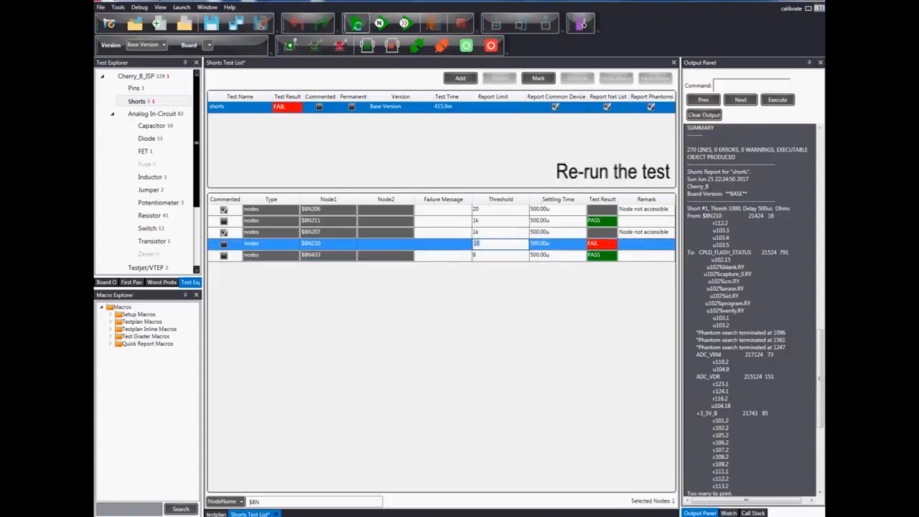
# Rerun the shorts test: $8N210 passes but the overall result stays FAIL.
pyautogui.click(357, 23)
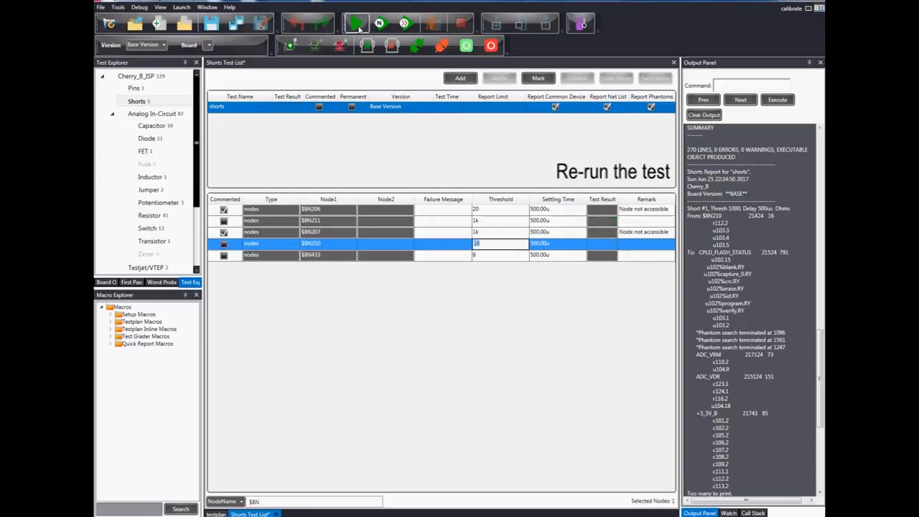
pyautogui.click(357, 23)
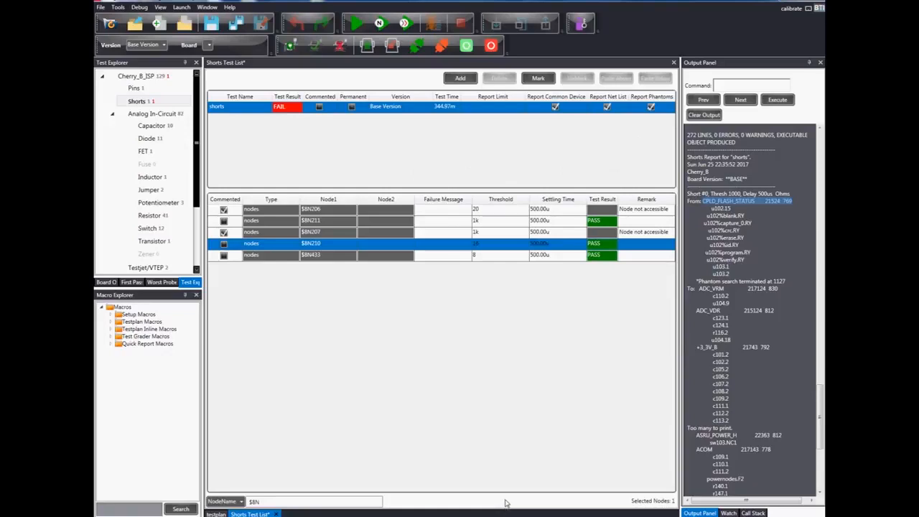
pyautogui.moveTo(485, 459)
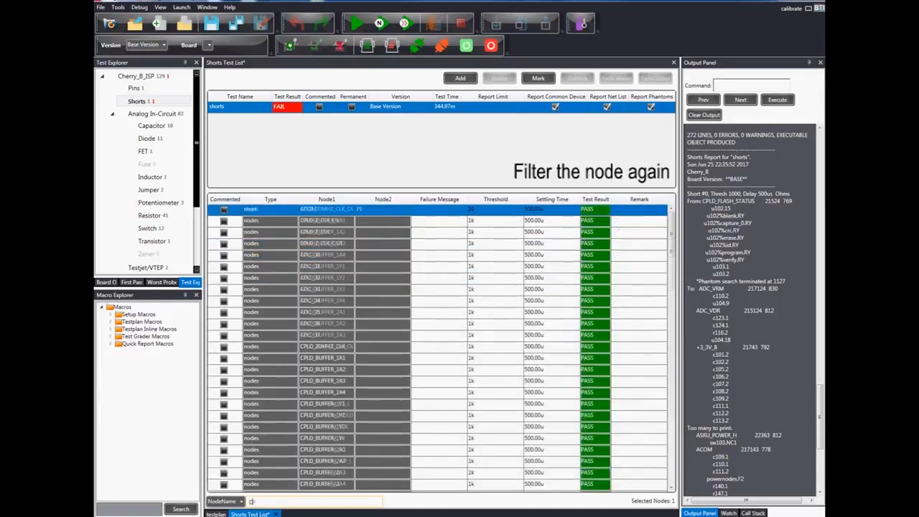
# Set the CPLD_FLASH_STATUS threshold to 600 and rerun the shorts test to a pass.
pyautogui.write('CPLD_FLASH_STA')
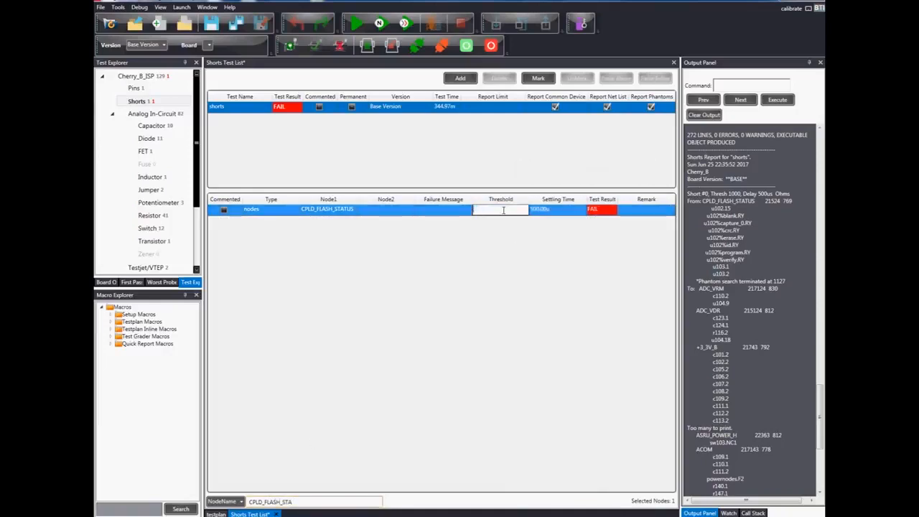
pyautogui.write('600')
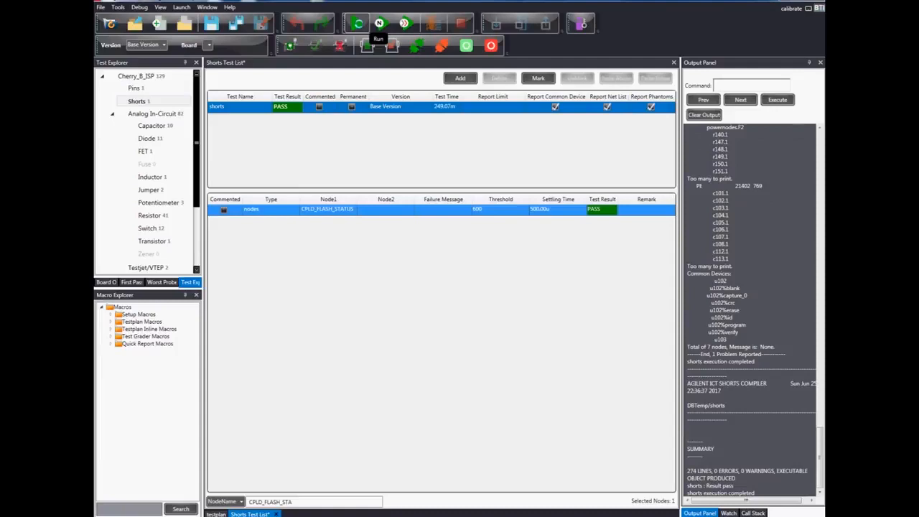
pyautogui.click(357, 23)
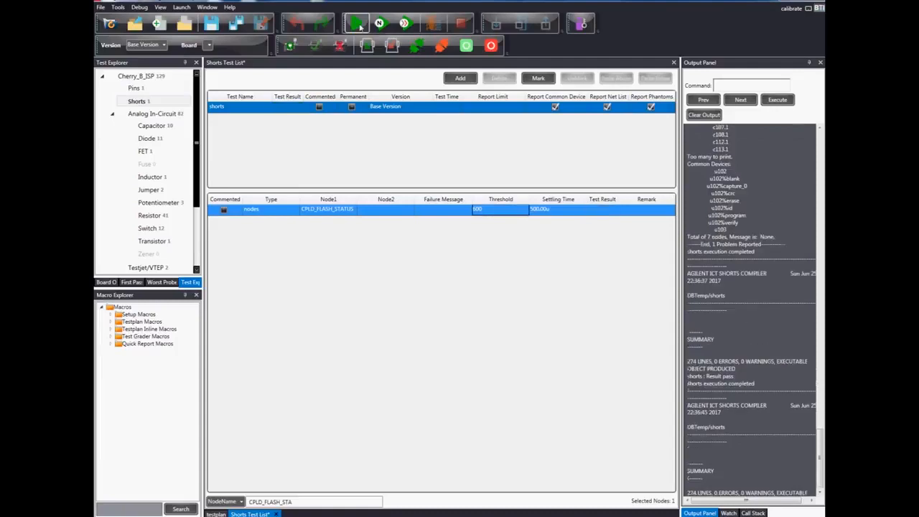
pyautogui.click(356, 23)
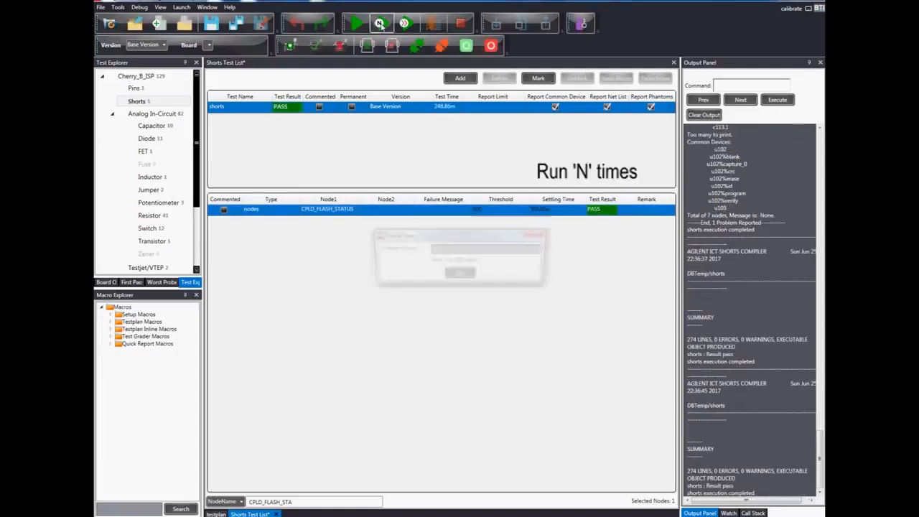